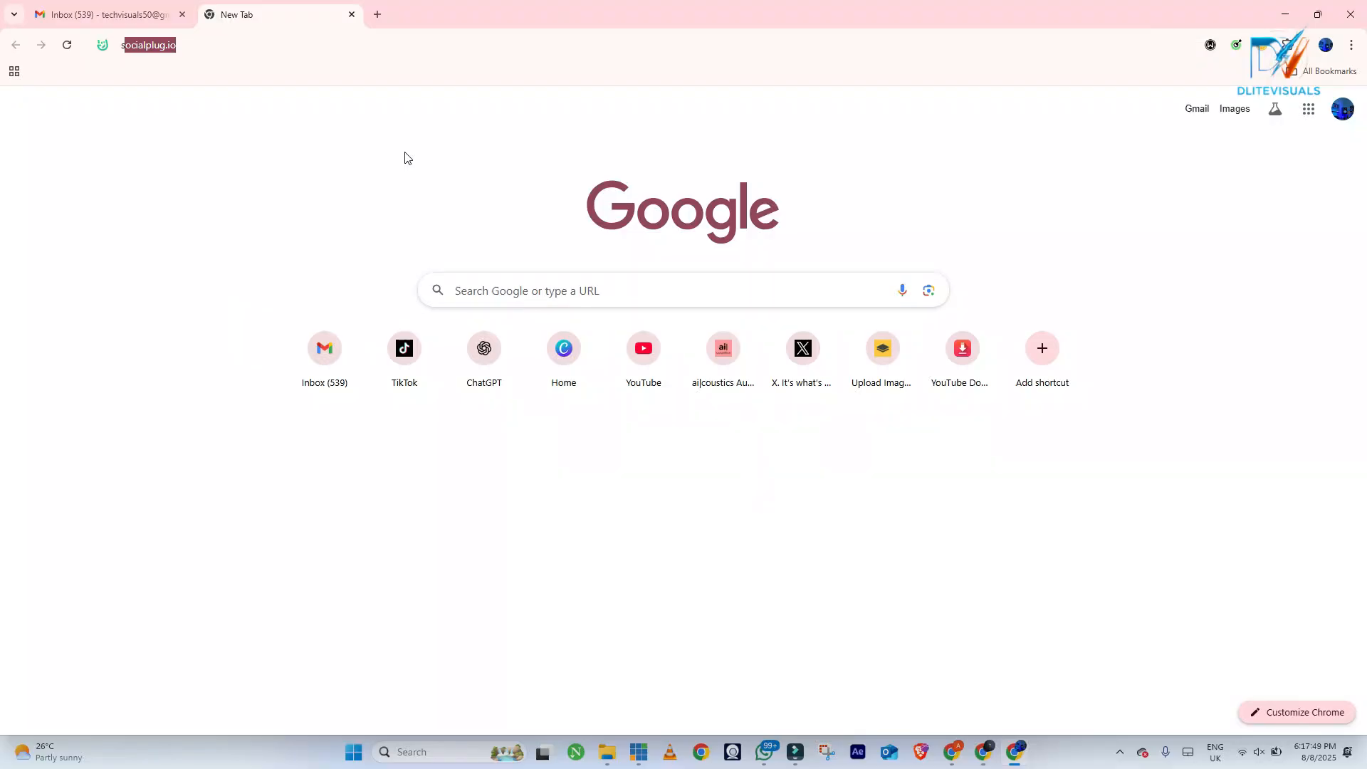
Step: Enter the Sketchfab address in the Chrome address bar
text(sketchl)
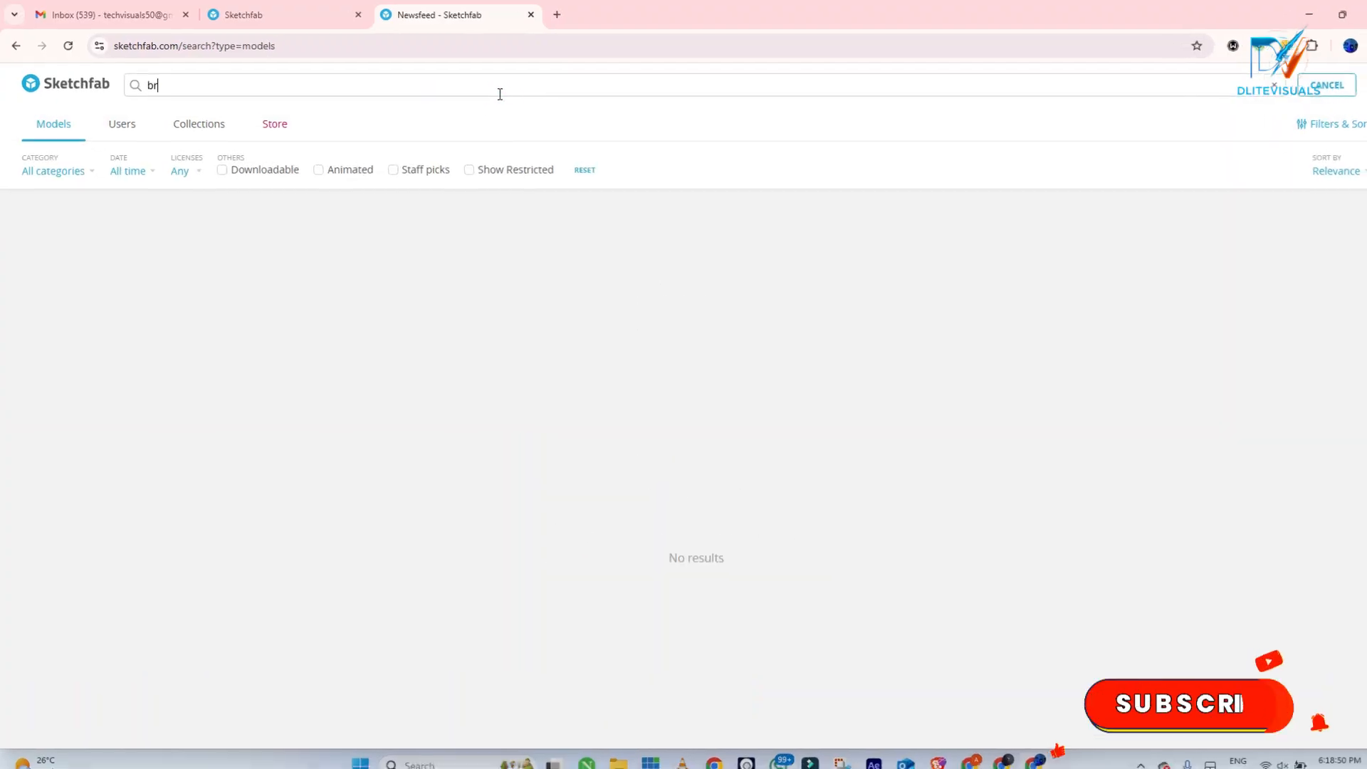
Step: Run the 'brain' search and view the white Brain model's details page
key(Return)
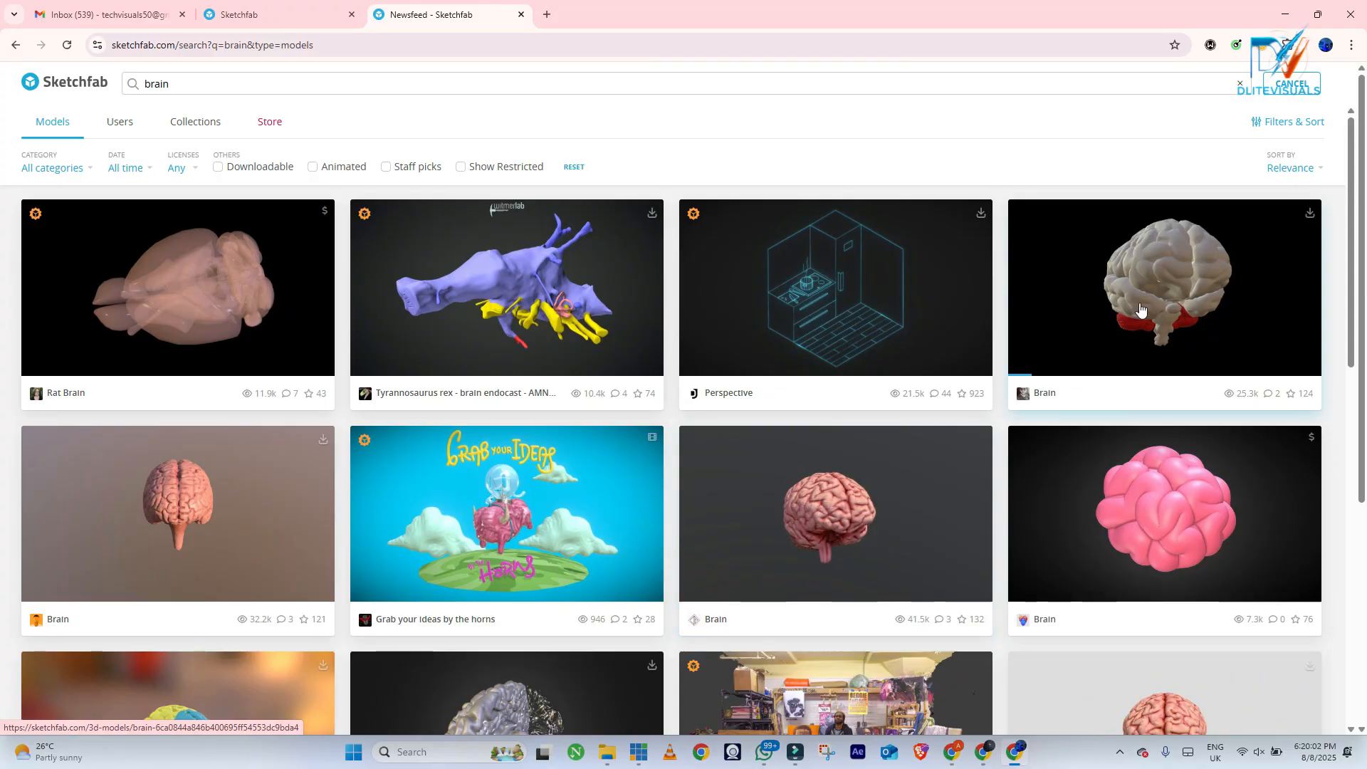
click(176, 512)
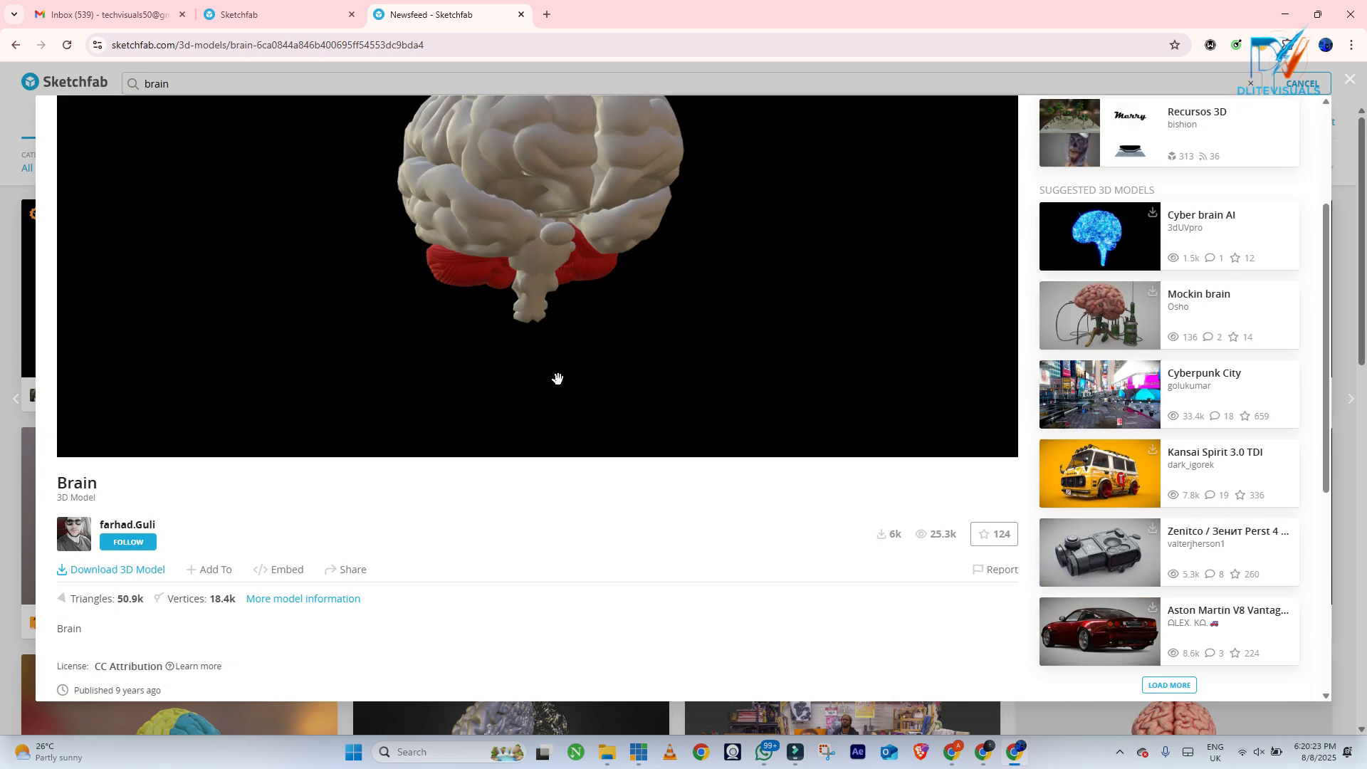
scroll(down, 3)
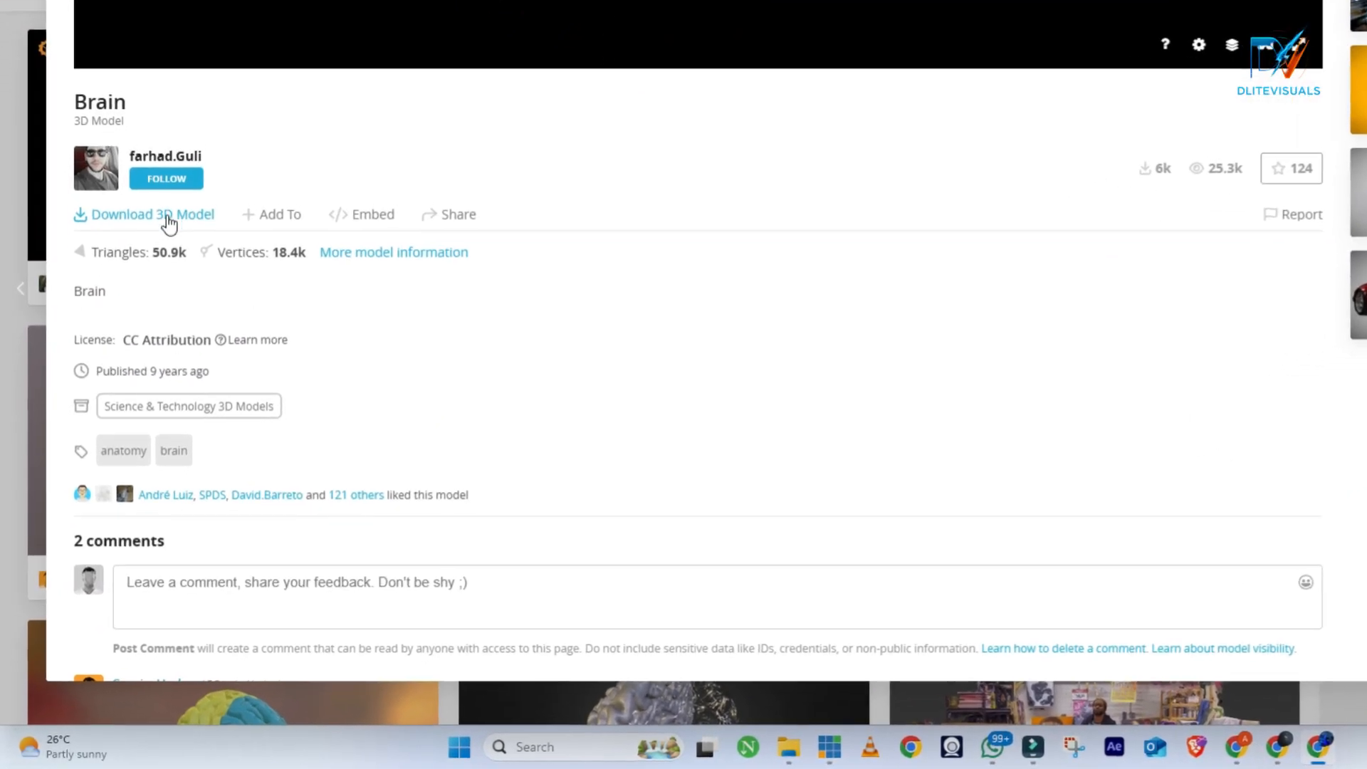
Step: Bring up the Brain model's download options (dae, USDZ, glTF, GLB)
click(152, 214)
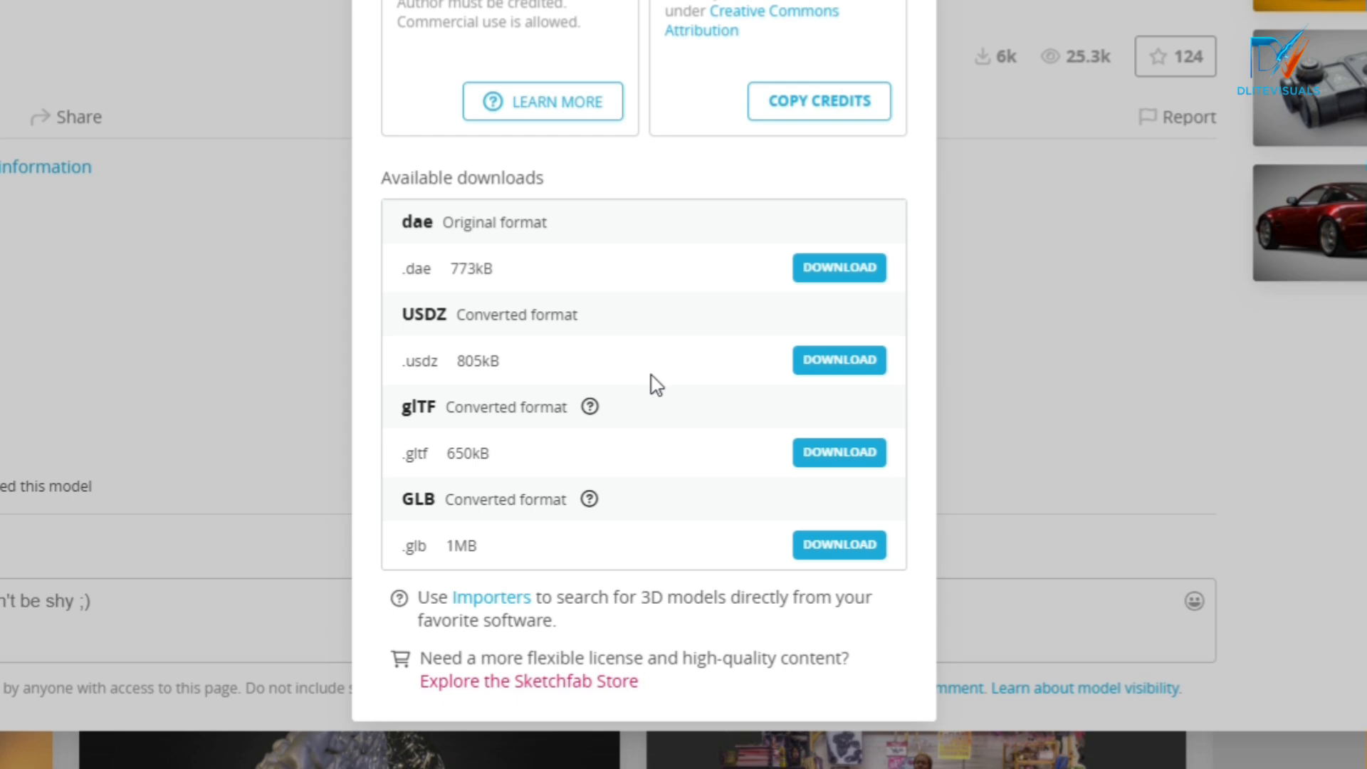
mouse_move(813, 410)
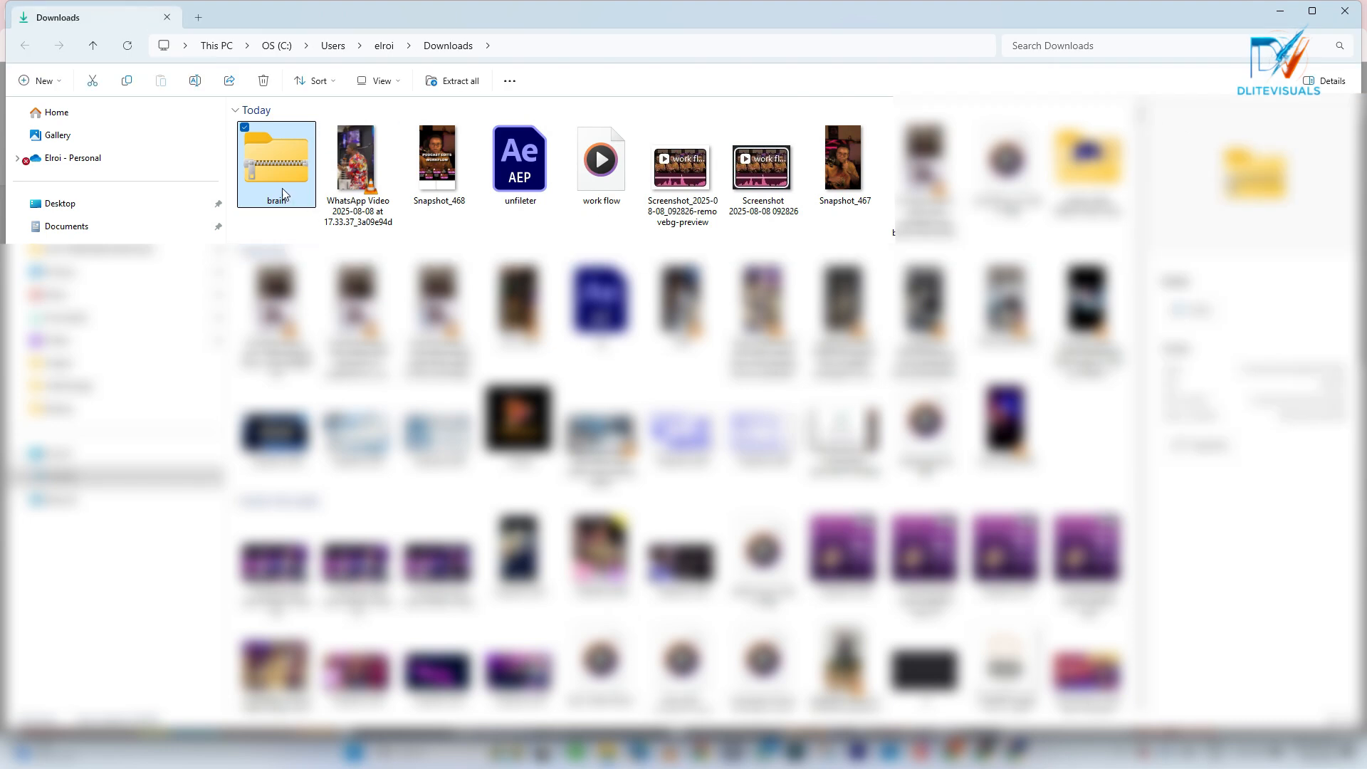
mouse_move(287, 195)
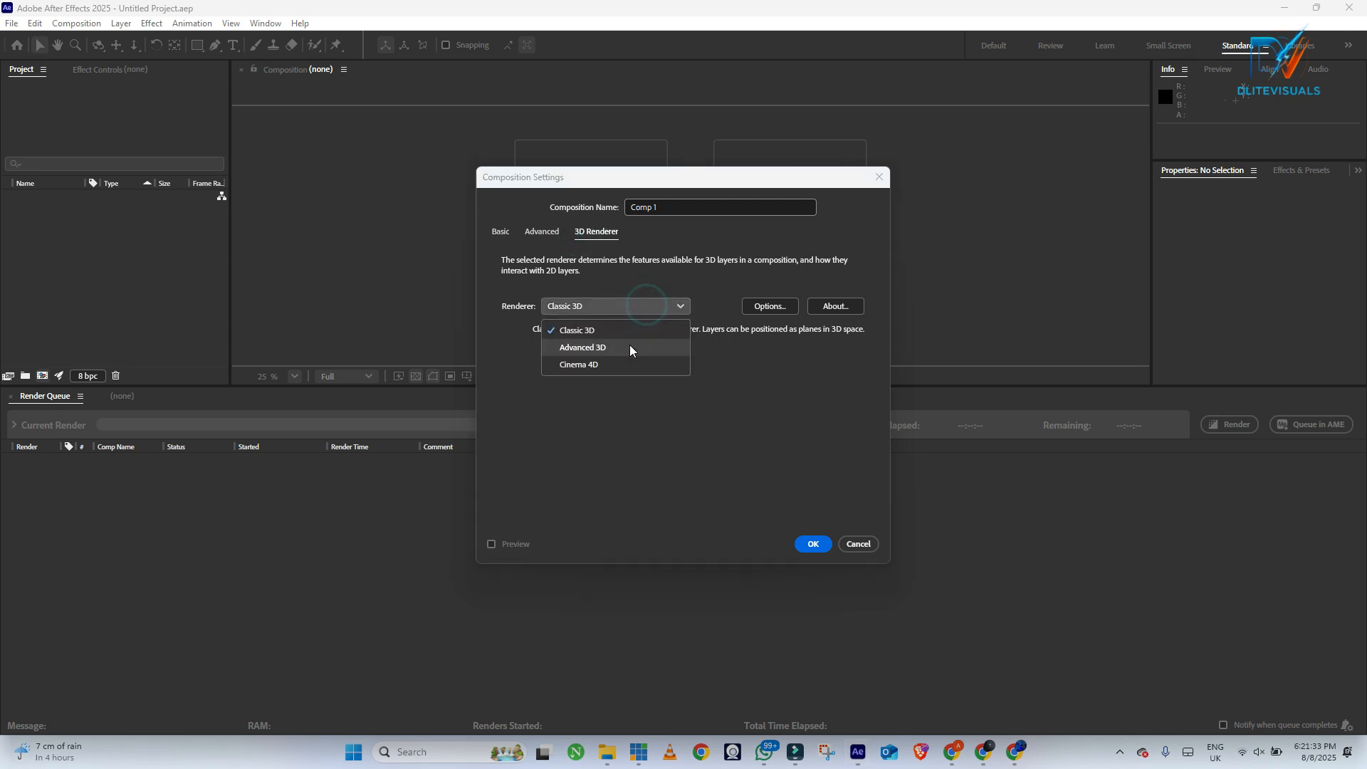
Step: Choose Advanced 3D as the new composition's renderer
click(810, 542)
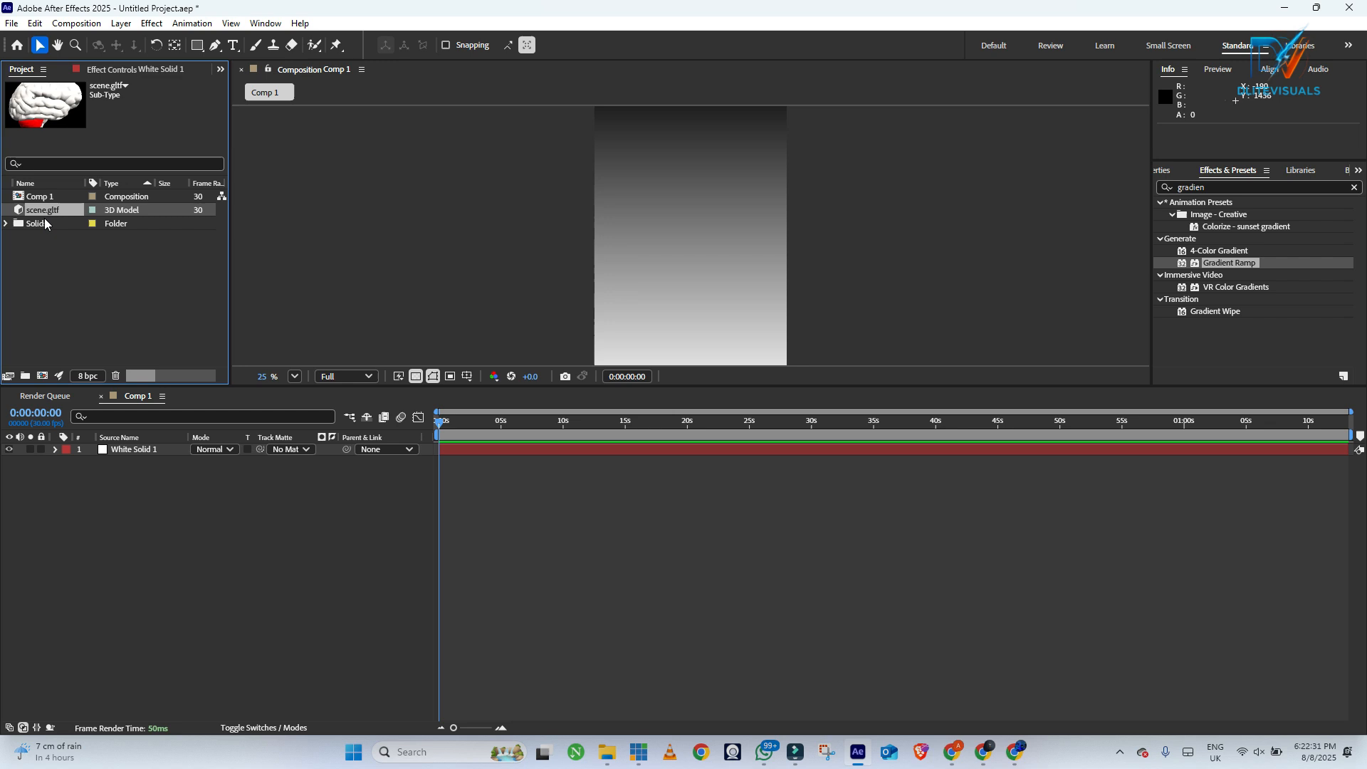
Step: Place the scene.gltf brain model into Comp 1 with default Model Settings
click(42, 210)
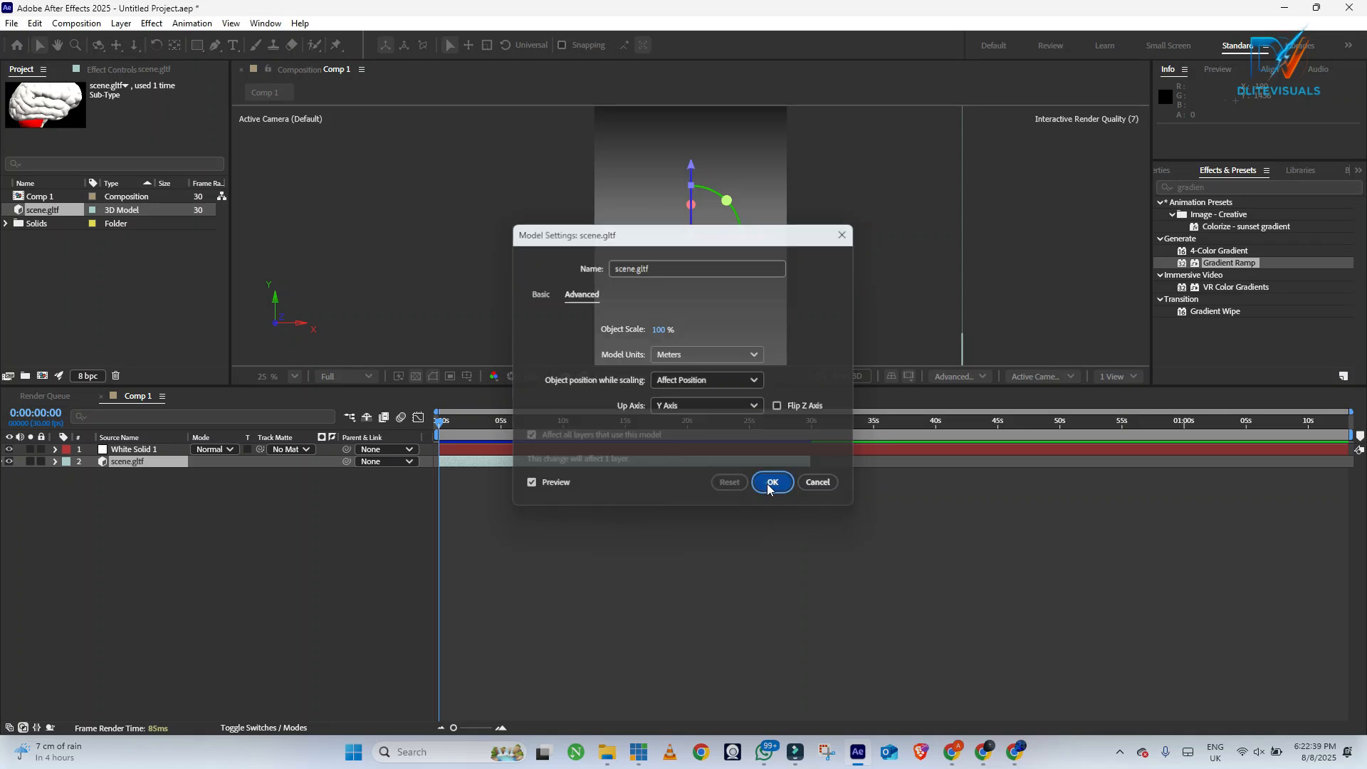
click(770, 482)
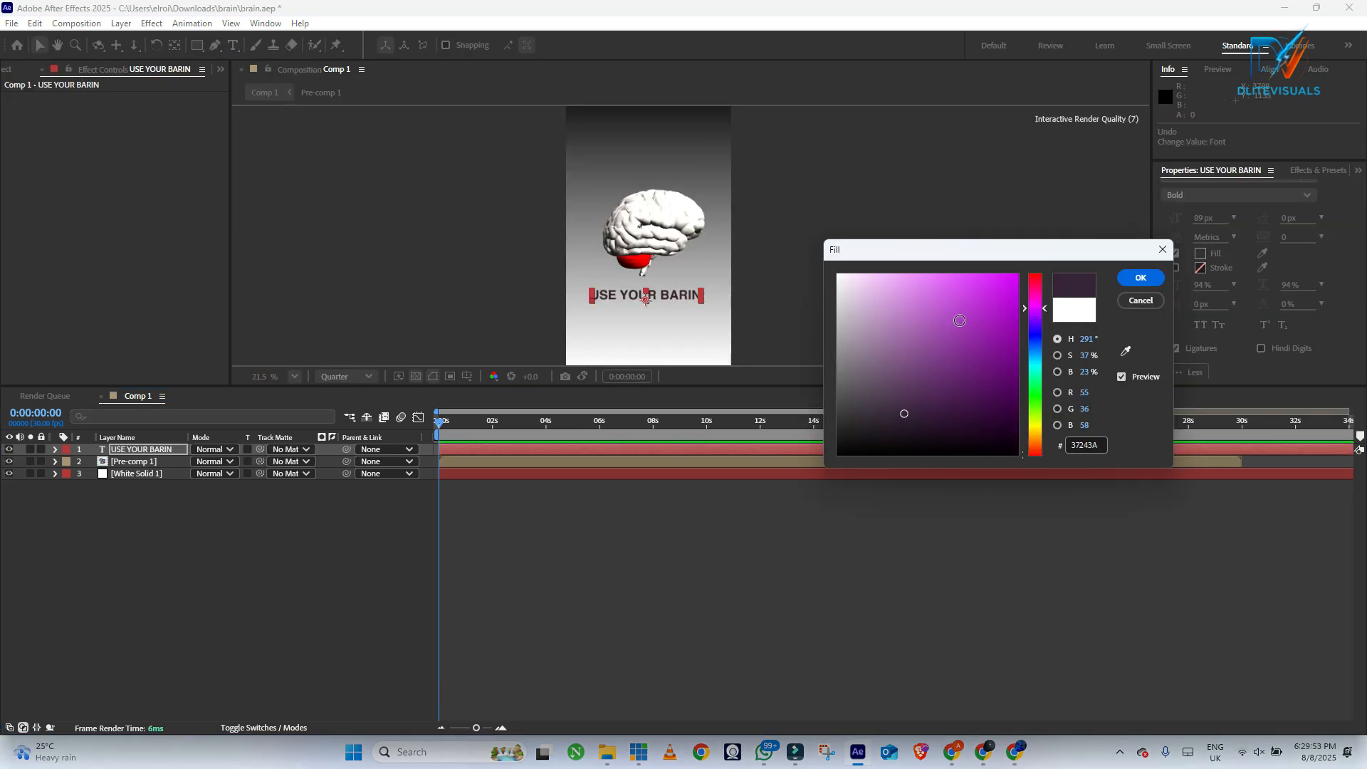
Step: Set the text fill to bright purple BE37D7
click(969, 301)
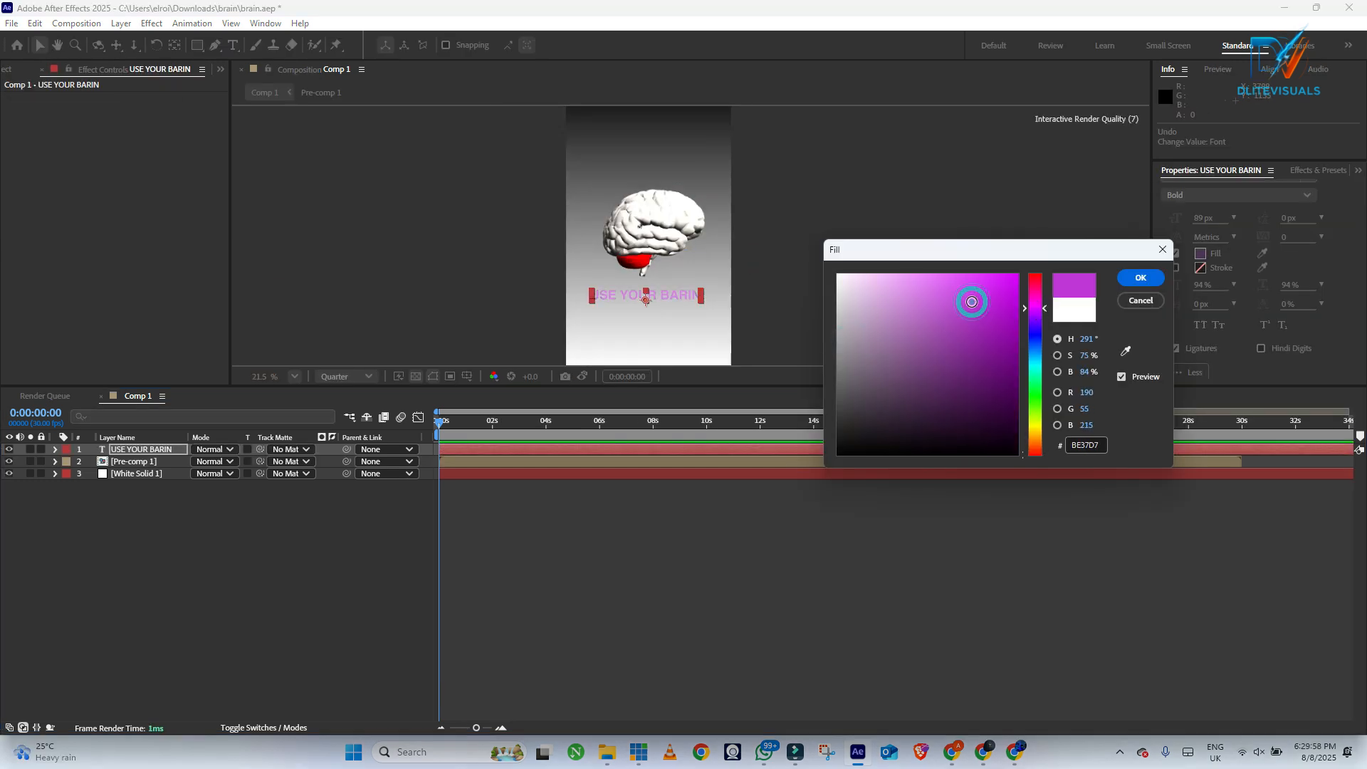